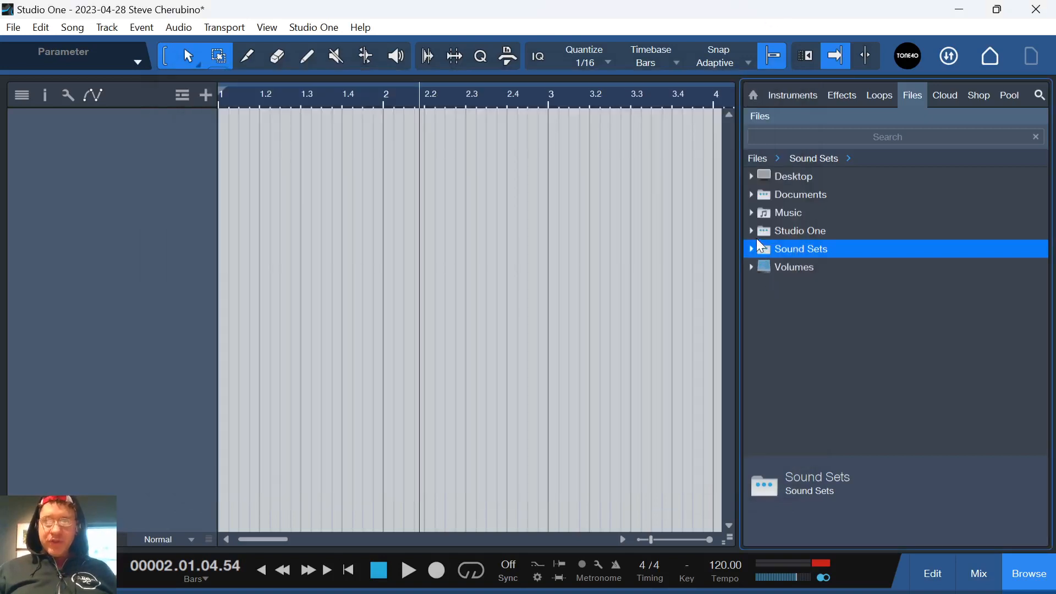
Browse into Sound Sets > MVP Loops - Afro Pop > 02 105 E to reach 02 marimba.audioloop
left_click(750, 248)
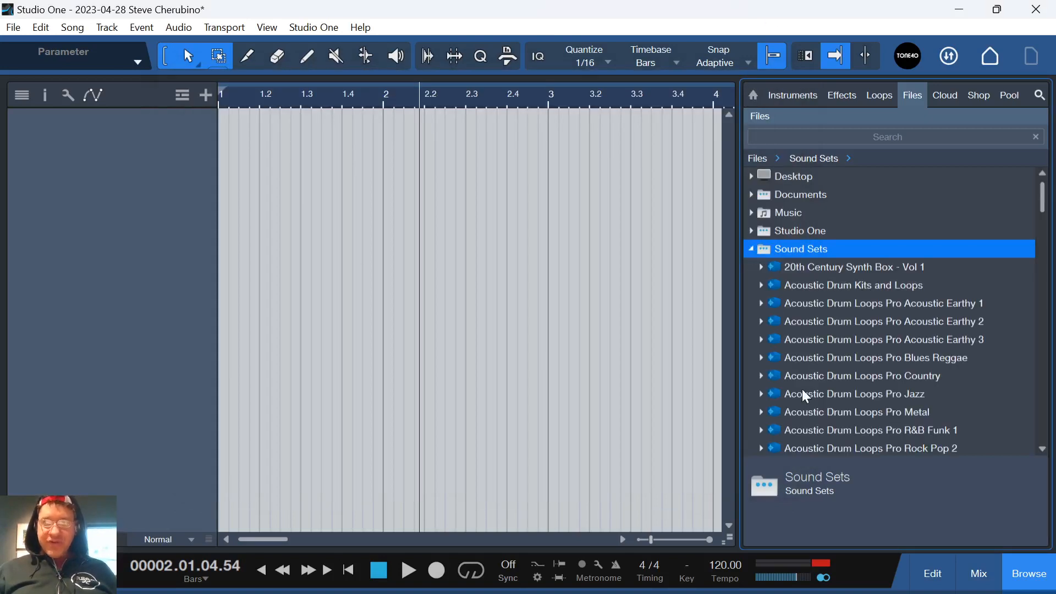
scroll("down", 3)
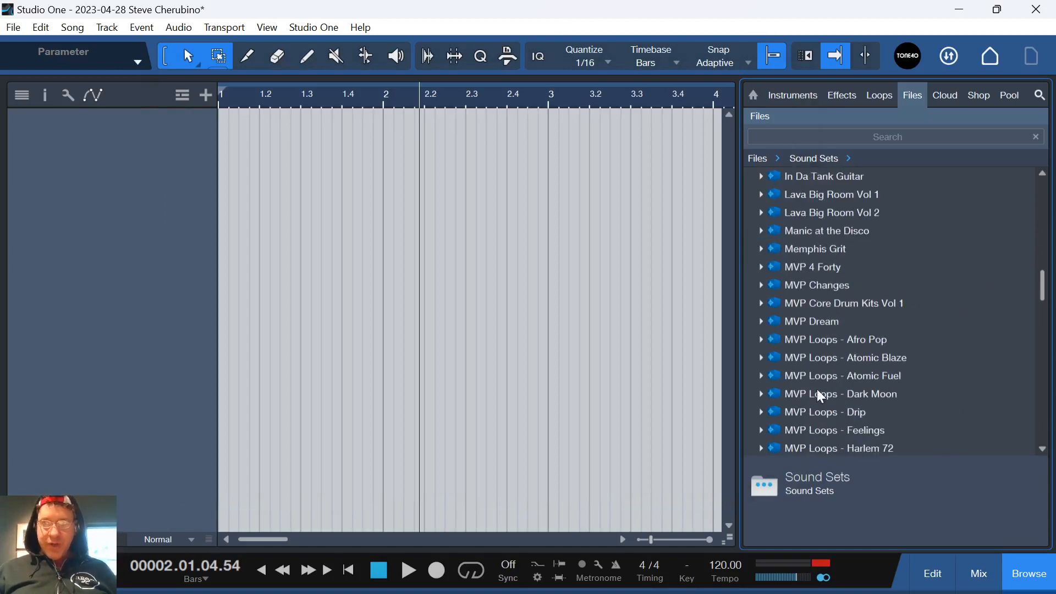
mouse_move(766, 346)
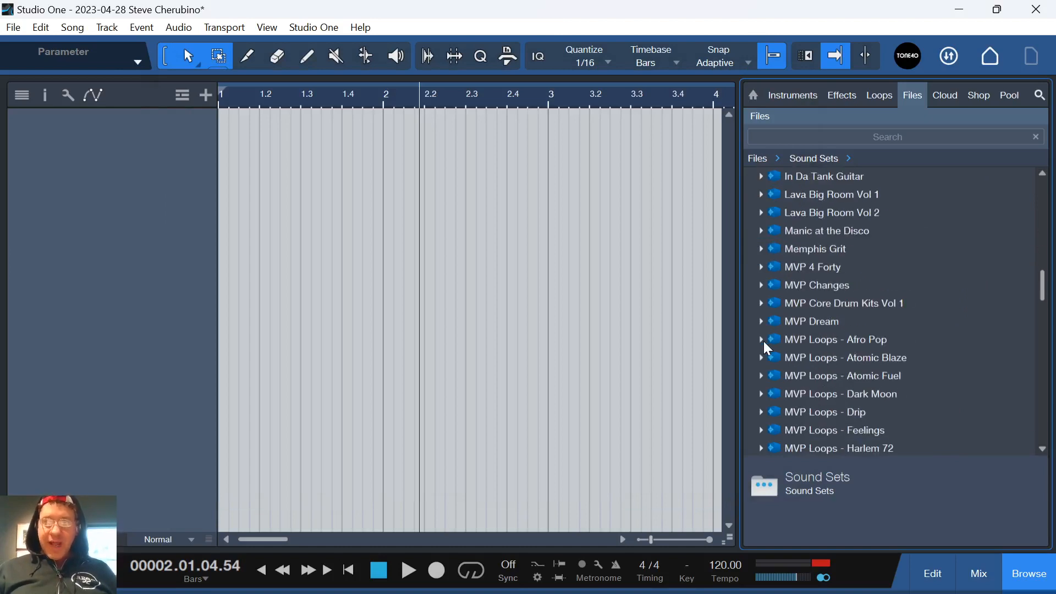
mouse_move(805, 330)
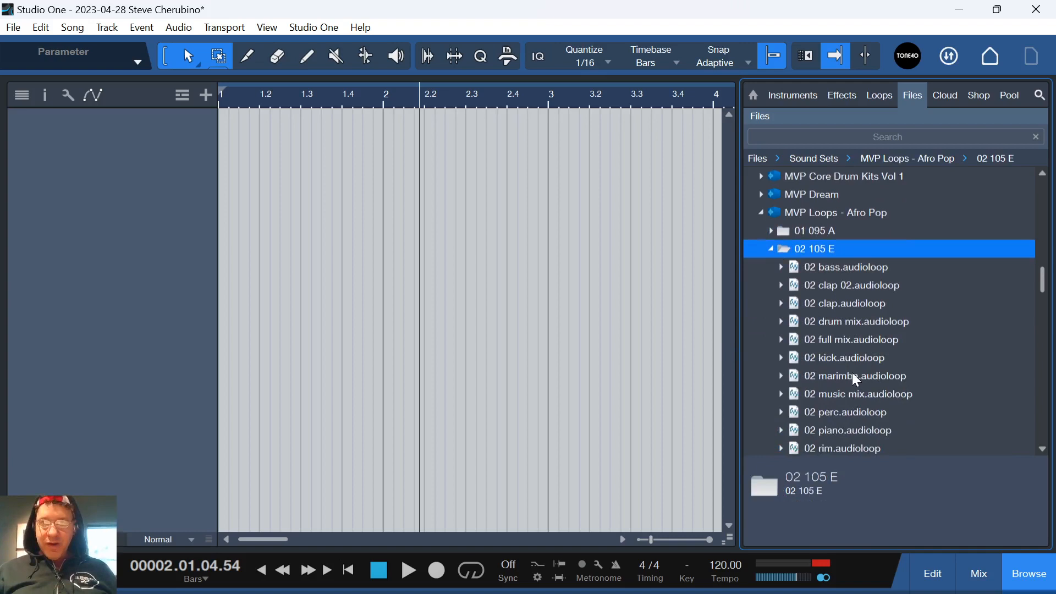
scroll("down", 3)
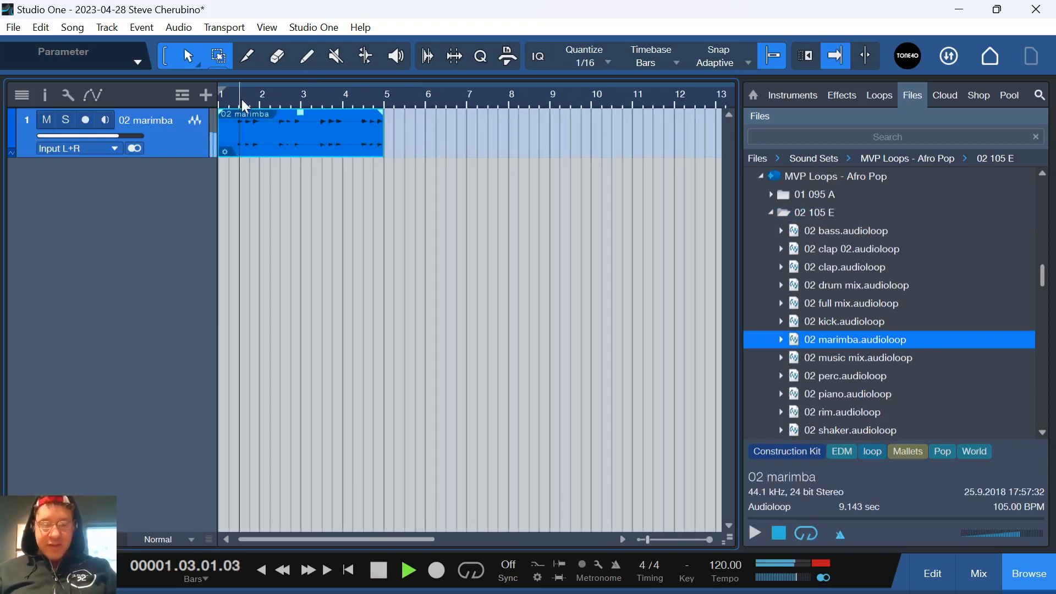
Set the marimba track's volume fader to +10.0 dB
left_click_drag(102, 134, 134, 134)
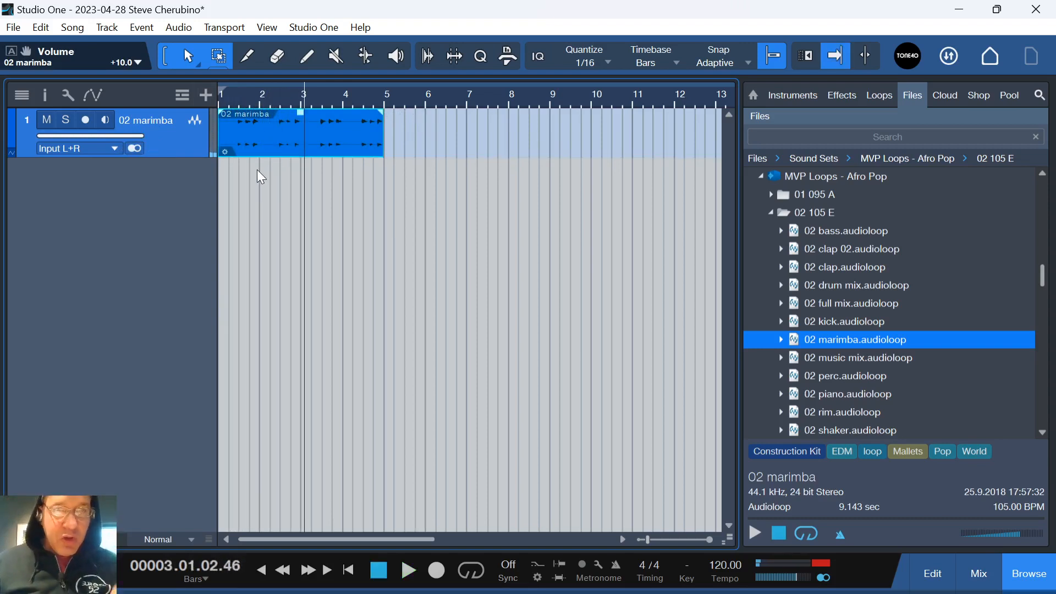
mouse_move(205, 181)
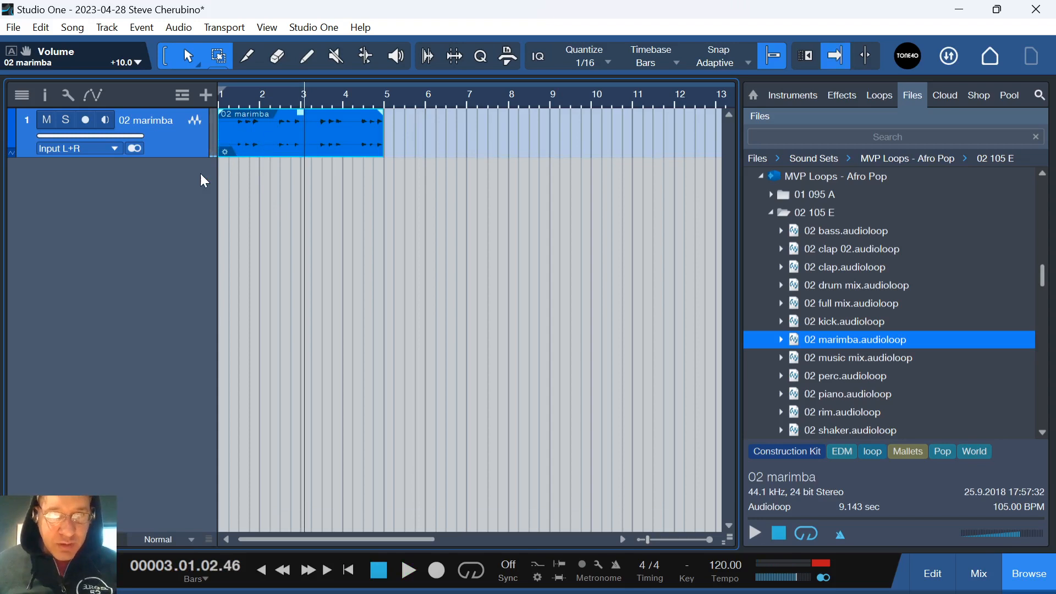
mouse_move(241, 175)
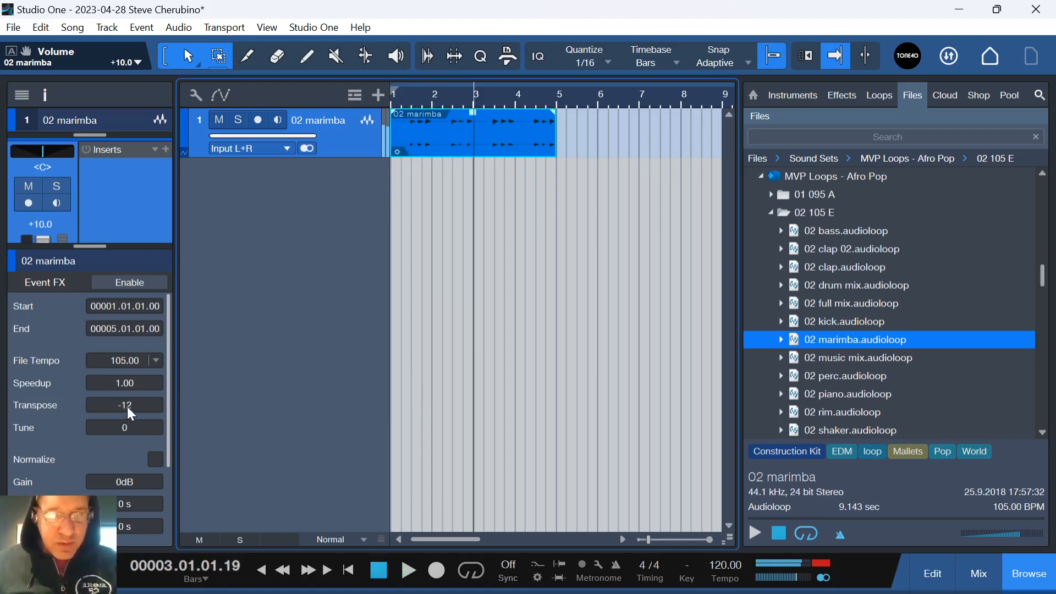
Set the marimba event's Transpose field in the Inspector to 24 semitones
left_click_drag(124, 405, 124, 405)
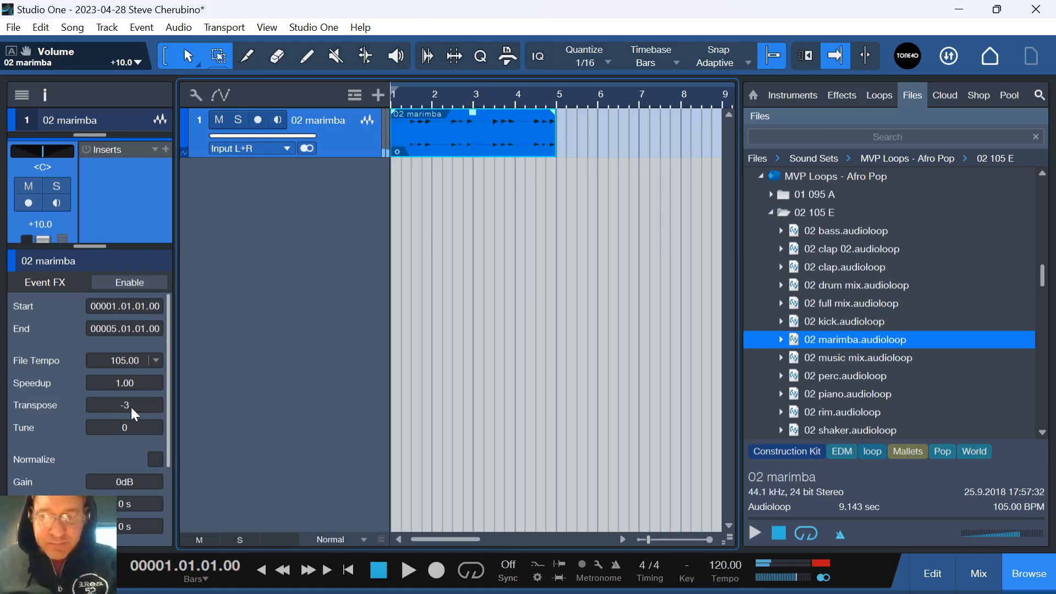
left_click(409, 571)
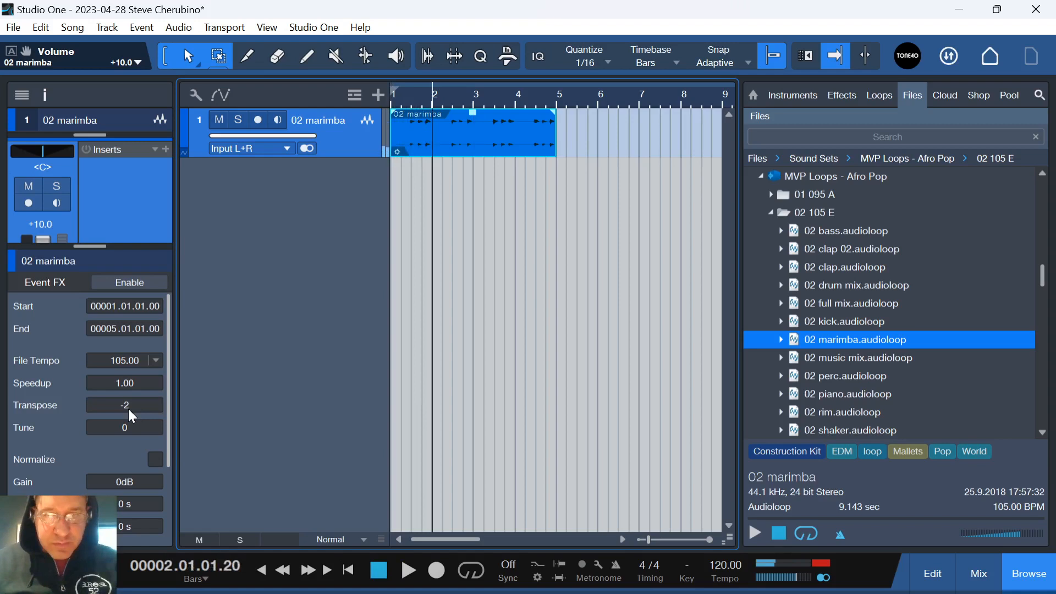
left_click(409, 571)
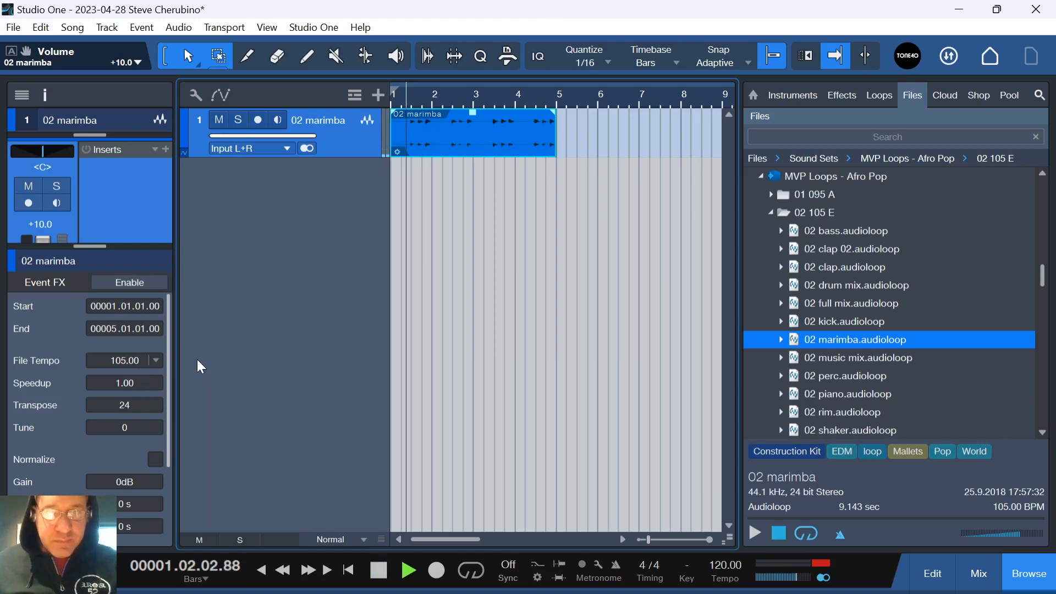
left_click(409, 571)
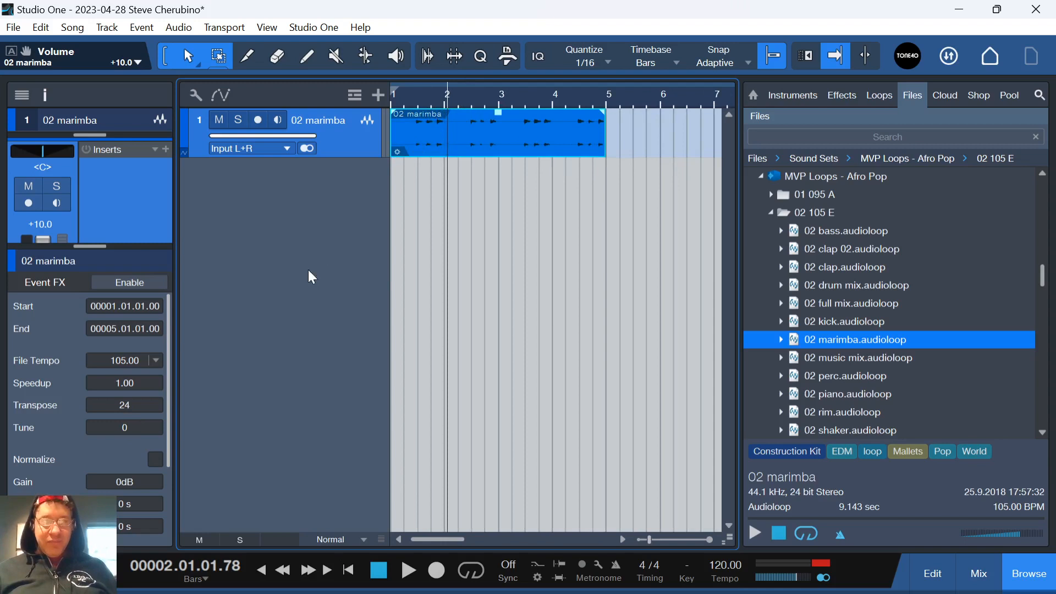
mouse_move(105, 430)
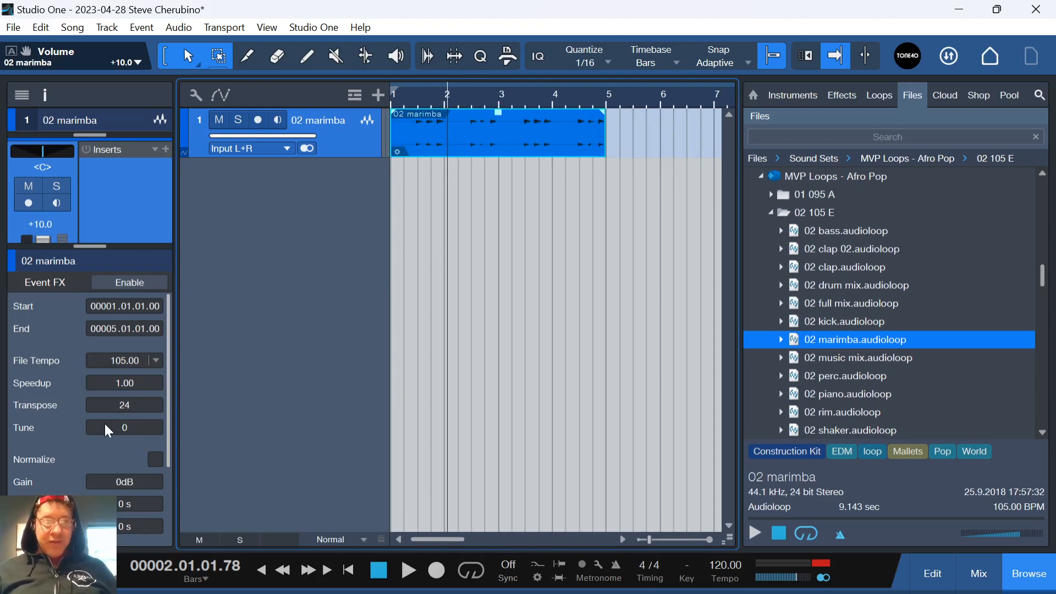
mouse_move(54, 426)
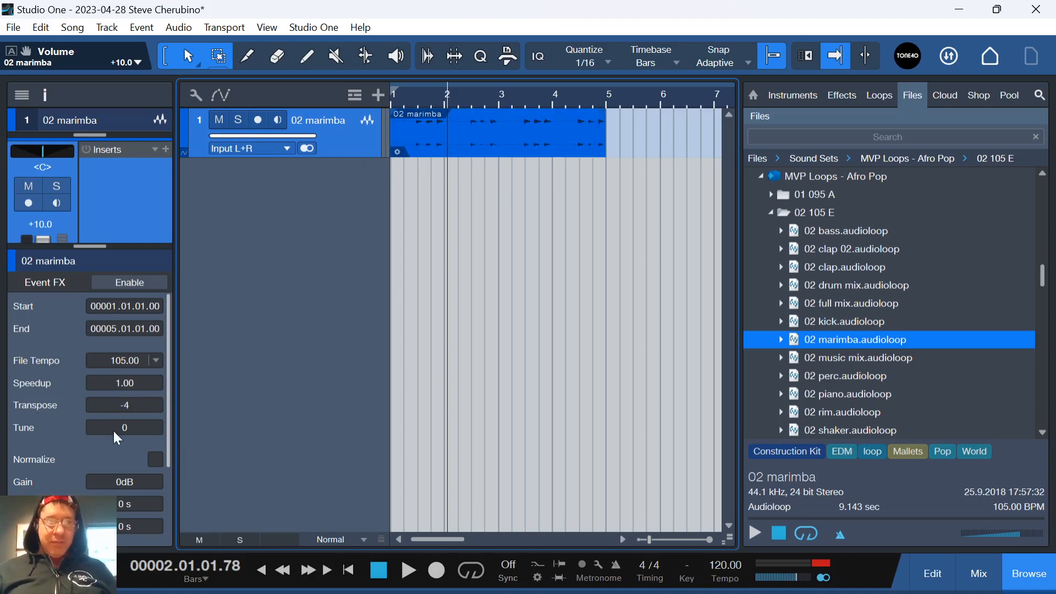
Change the marimba event's Transpose value to -4 semitones
left_click(409, 571)
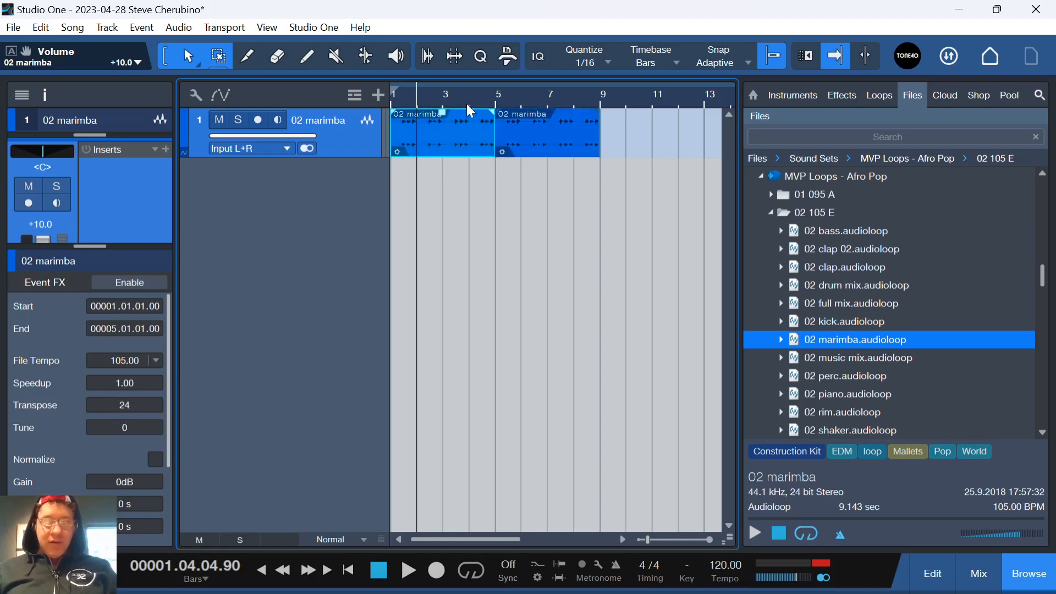
Select one of the duplicated marimba clips and transpose it to -2 semitones
left_click(408, 571)
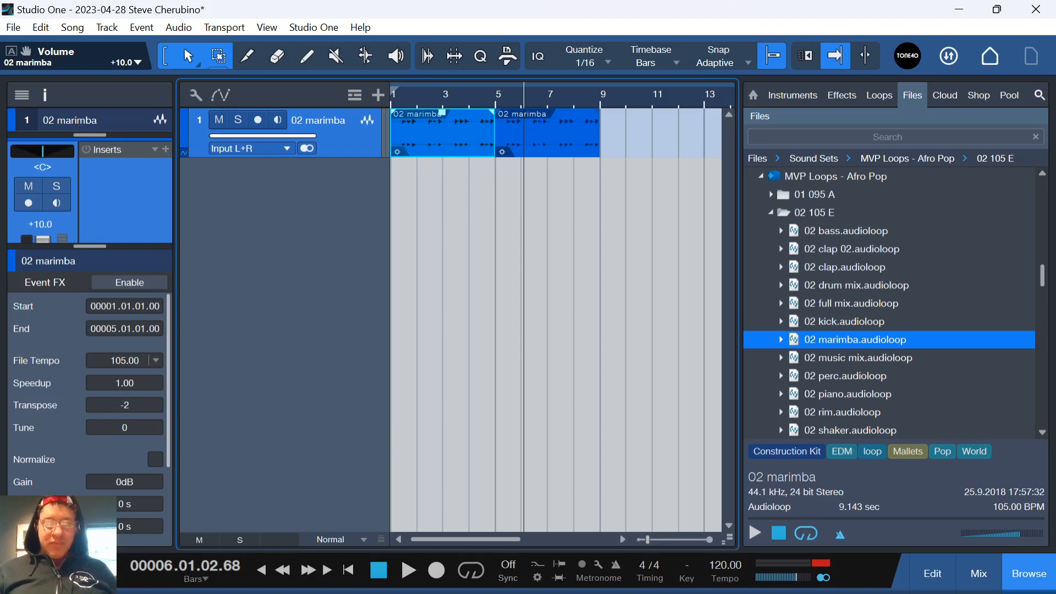
mouse_move(599, 575)
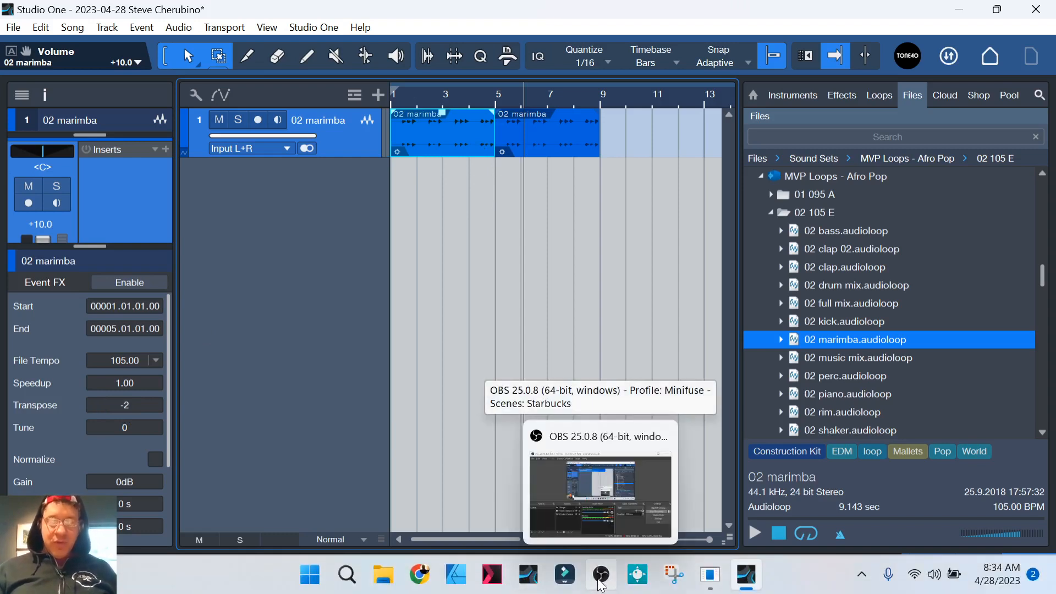
left_click(600, 576)
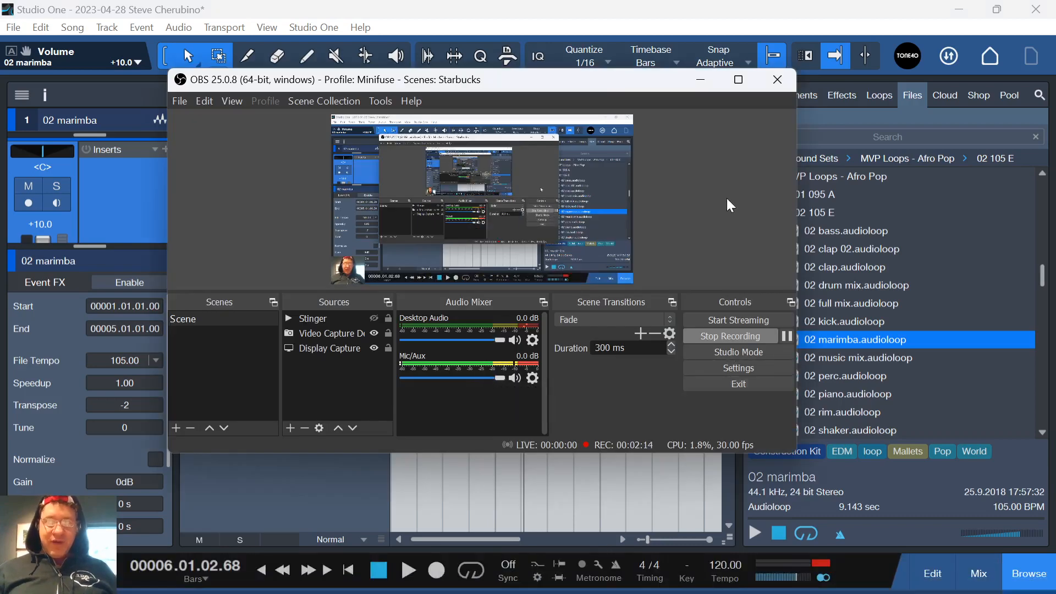